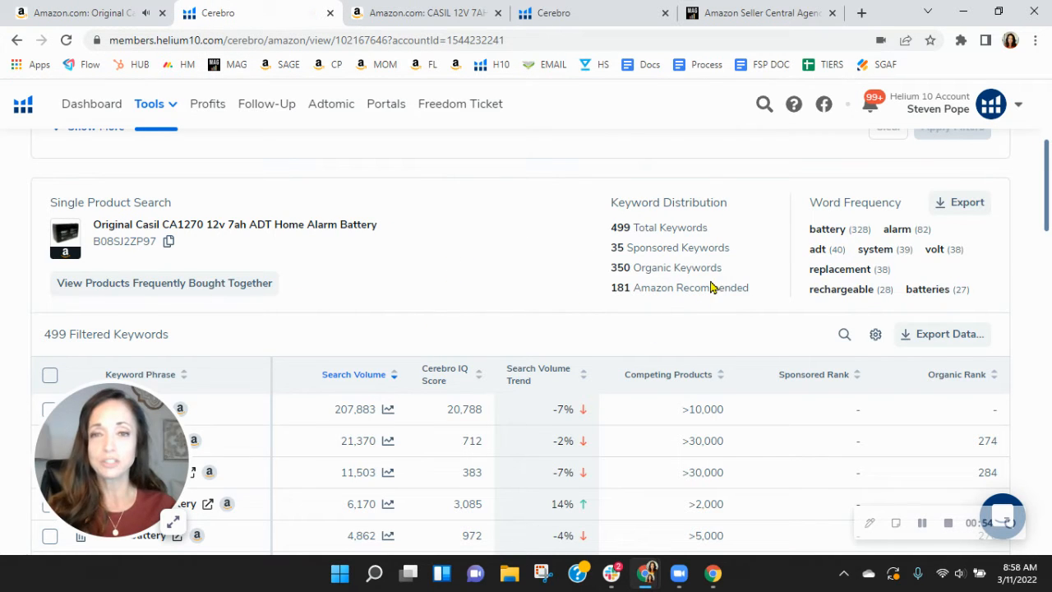
mouse_move(719, 271)
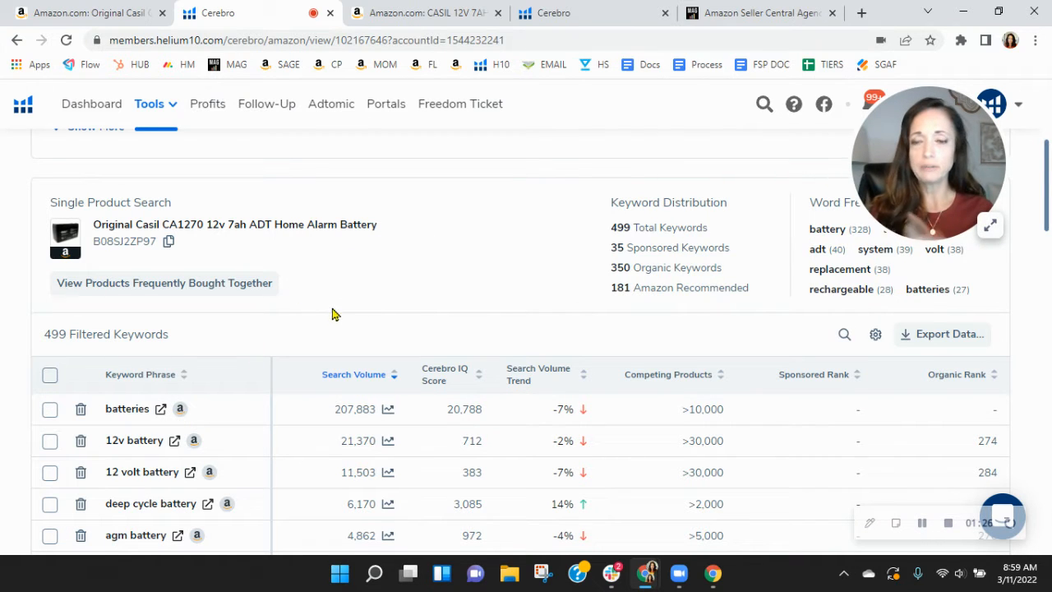
mouse_move(255, 370)
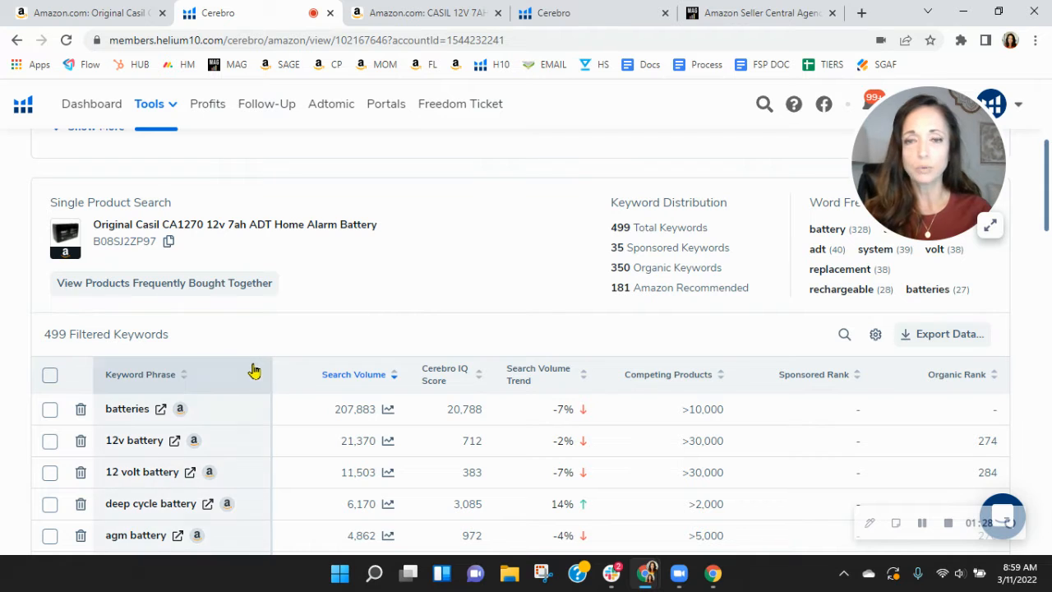
mouse_move(255, 370)
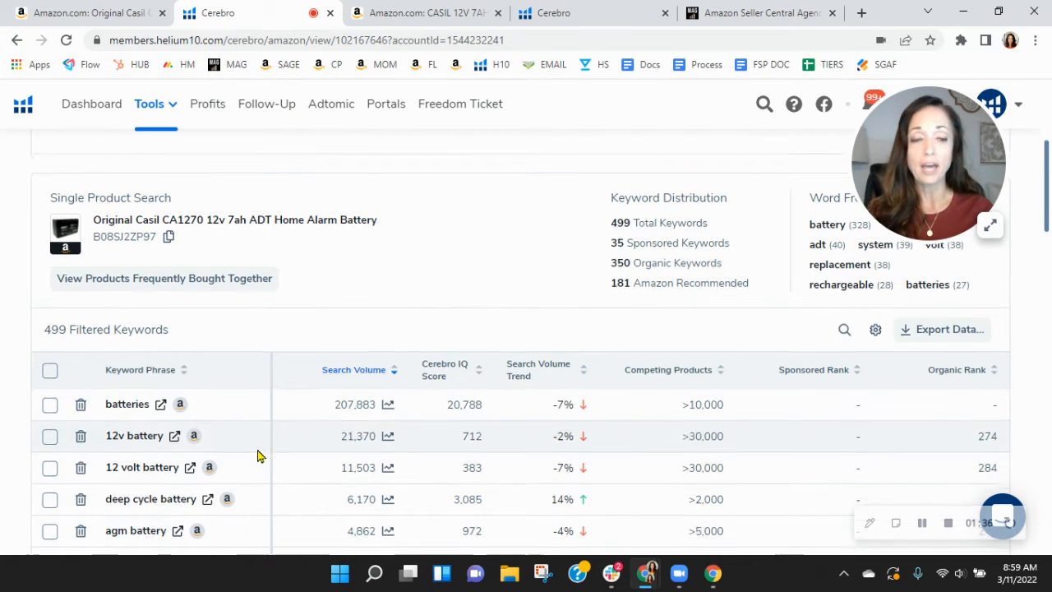
Open Amazon results for '12v battery' and run Xray, showing 21,370 search volume
scroll("down", 3)
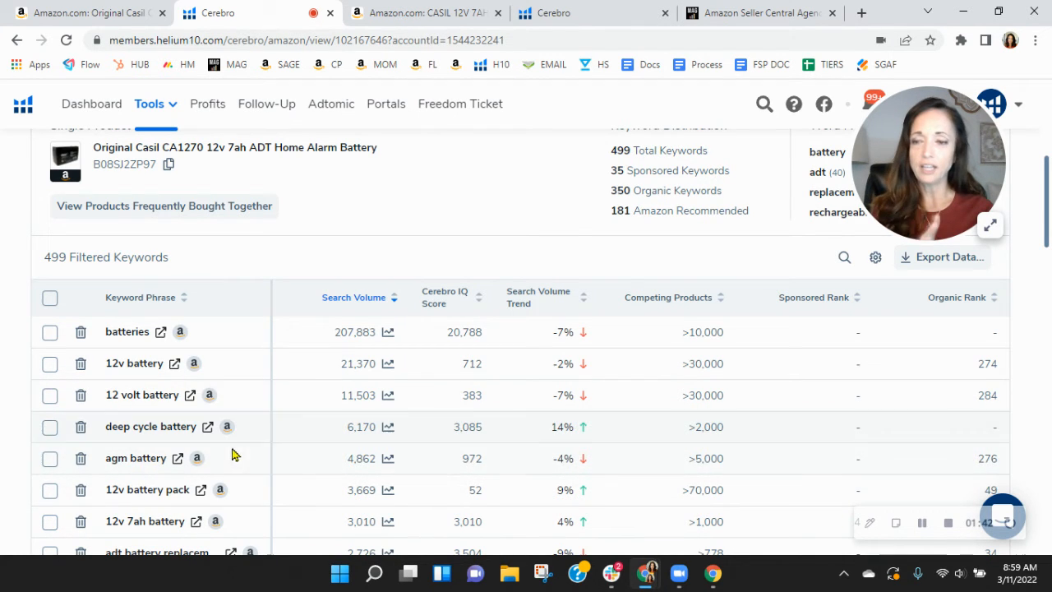
mouse_move(242, 408)
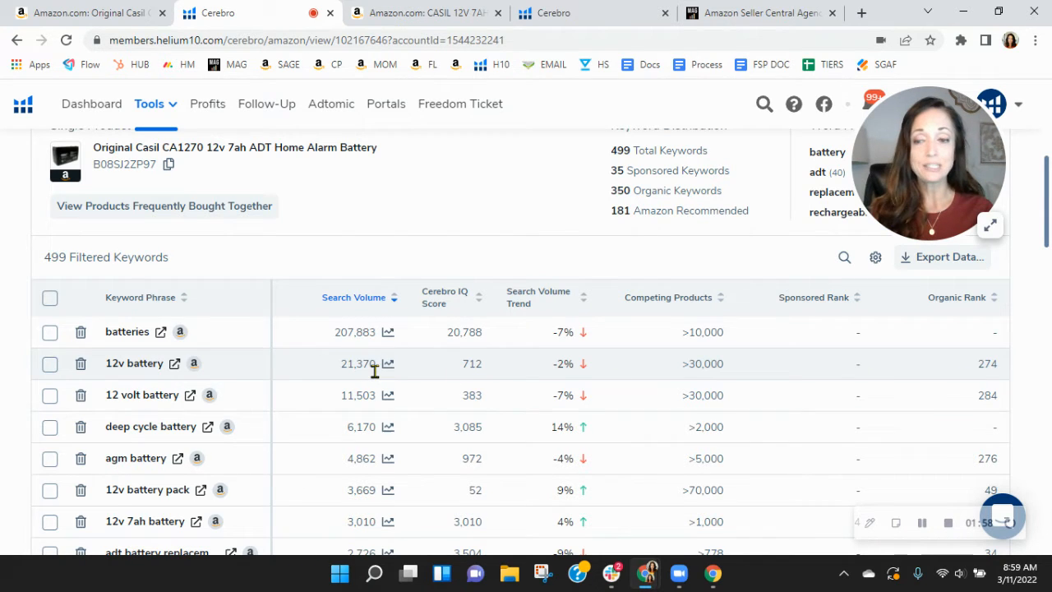
mouse_move(175, 370)
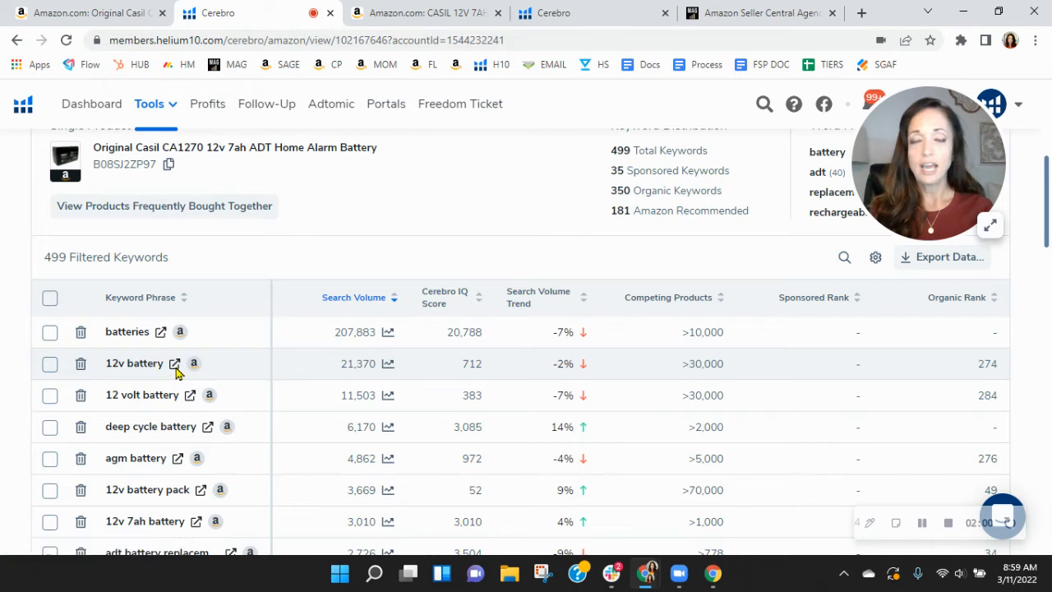
left_click(173, 363)
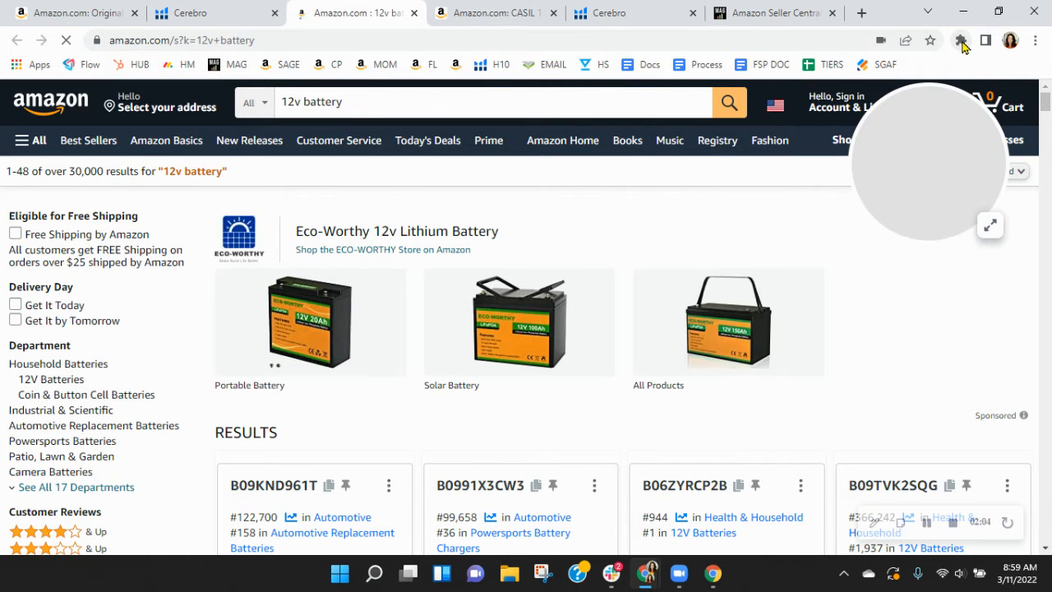
left_click(935, 40)
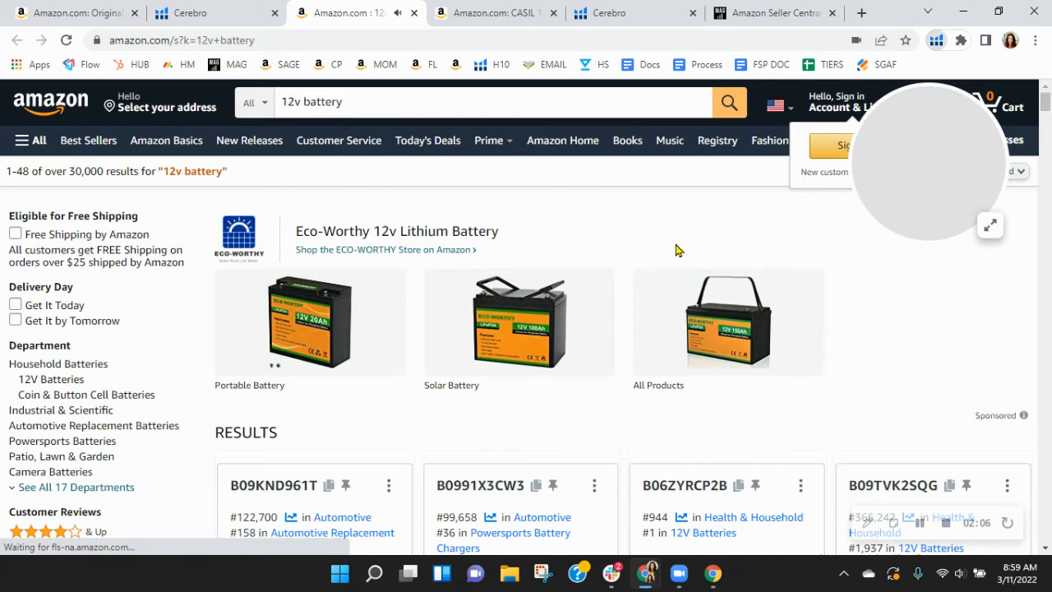
left_click(921, 39)
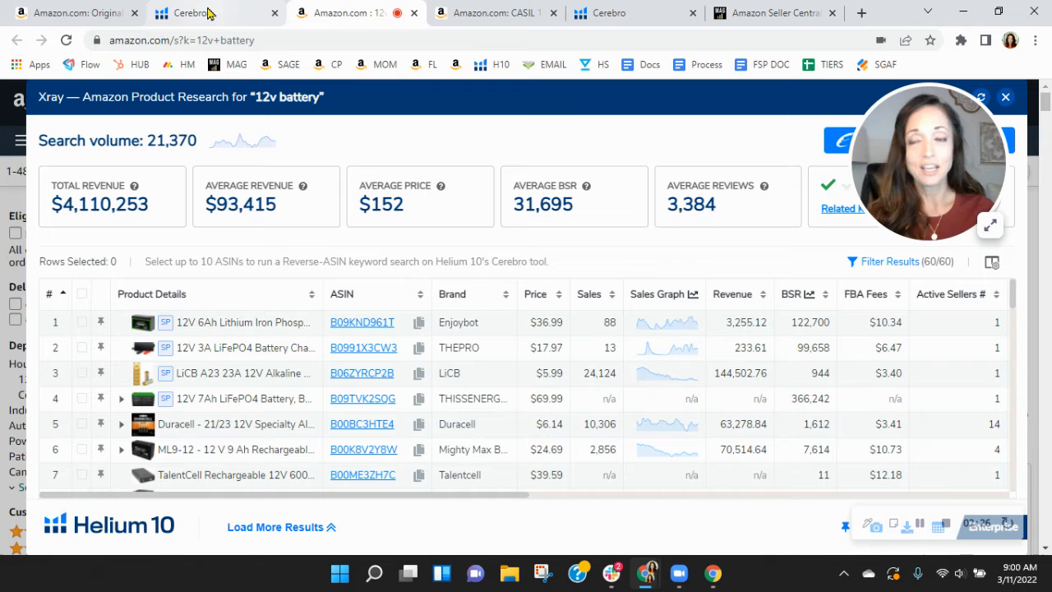
mouse_move(189, 12)
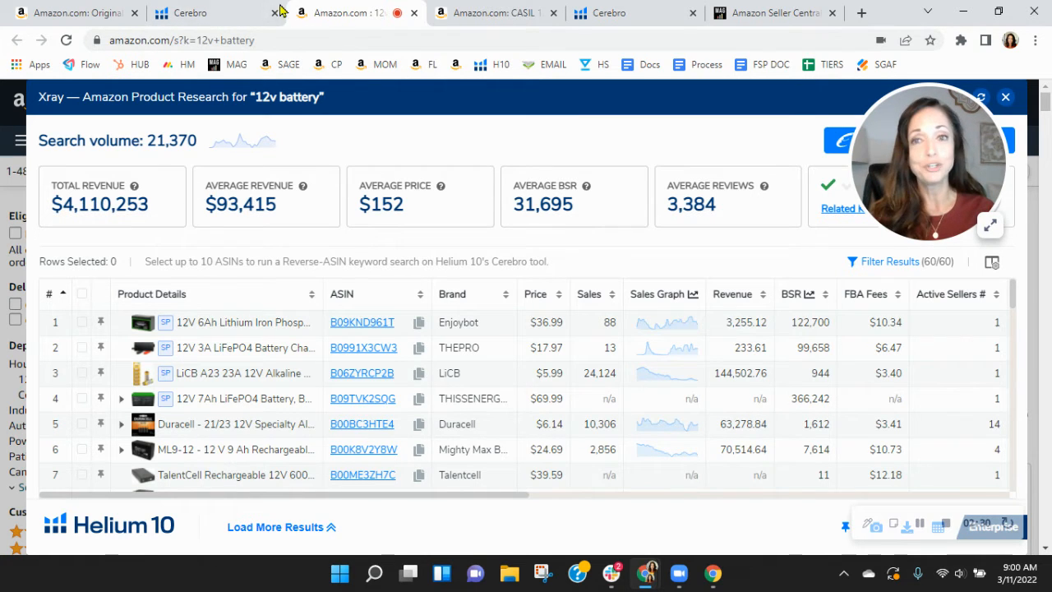
mouse_move(190, 12)
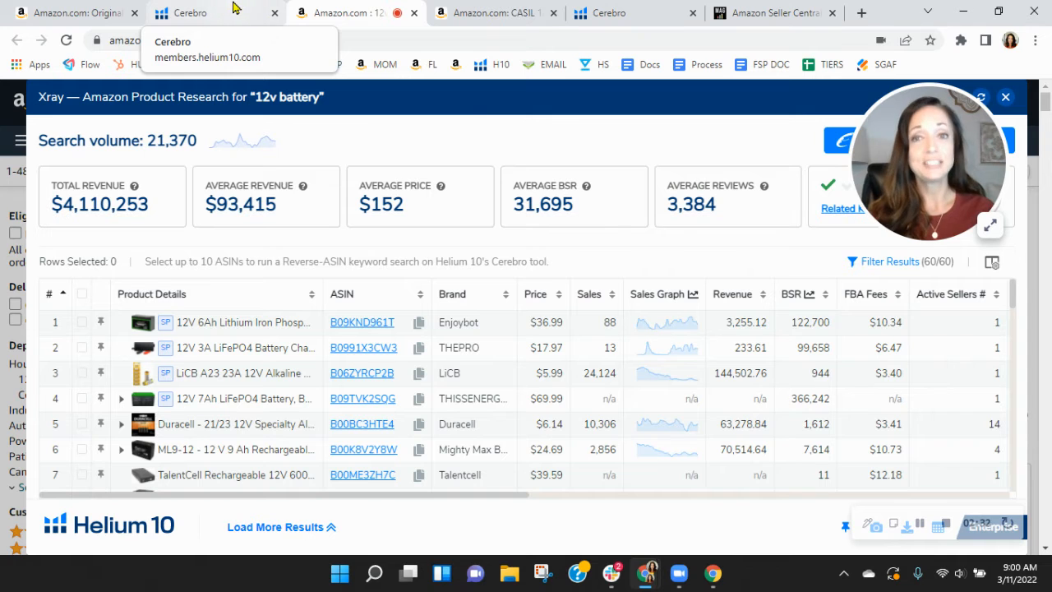
View the $22.99 CASIL CA1270 alarm battery listing, then return to its Cerebro keywords
left_click(493, 13)
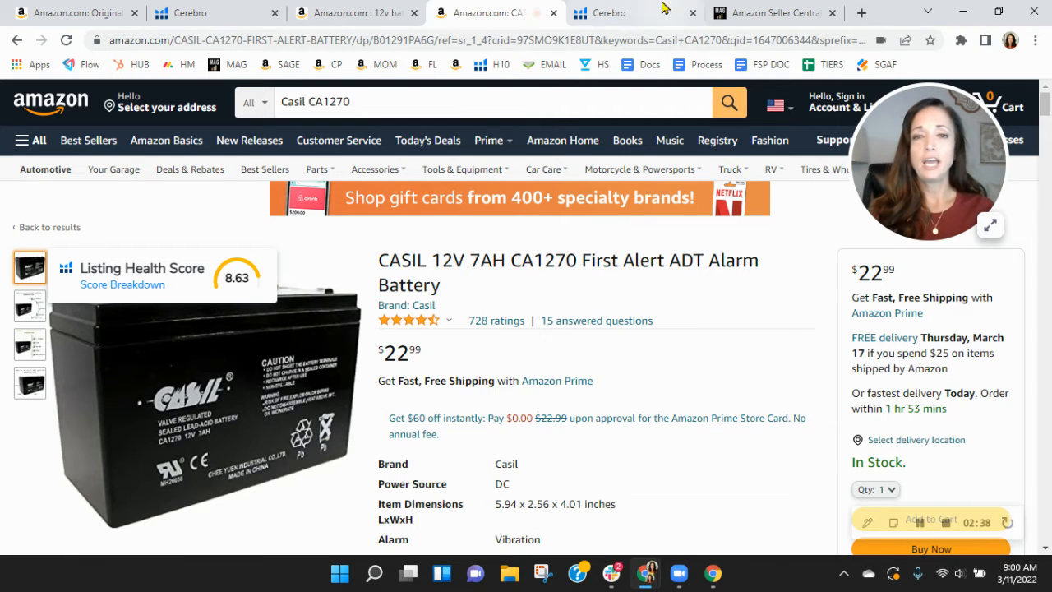
mouse_move(612, 12)
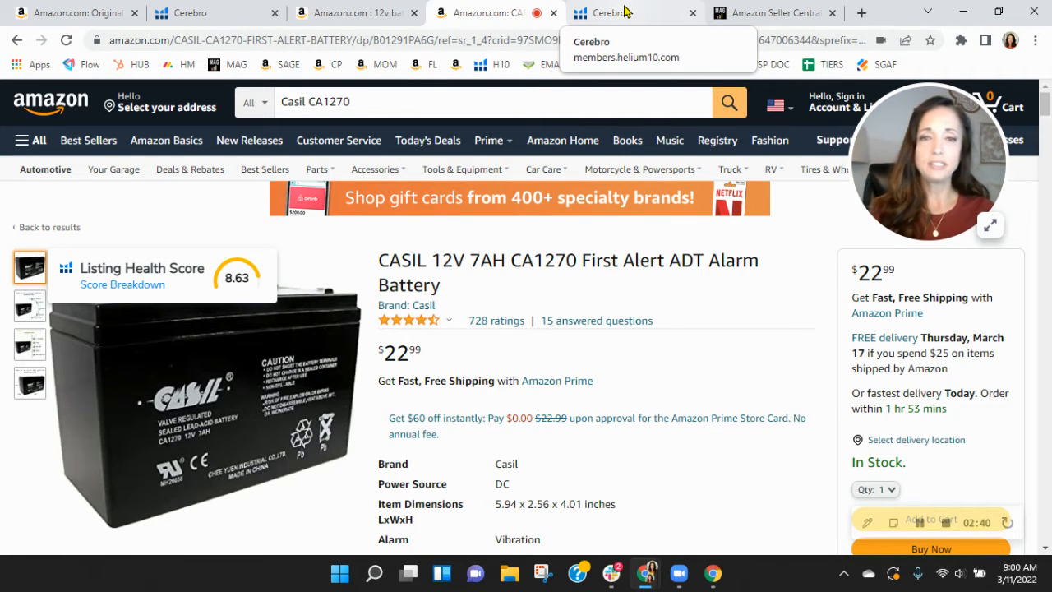
left_click(608, 13)
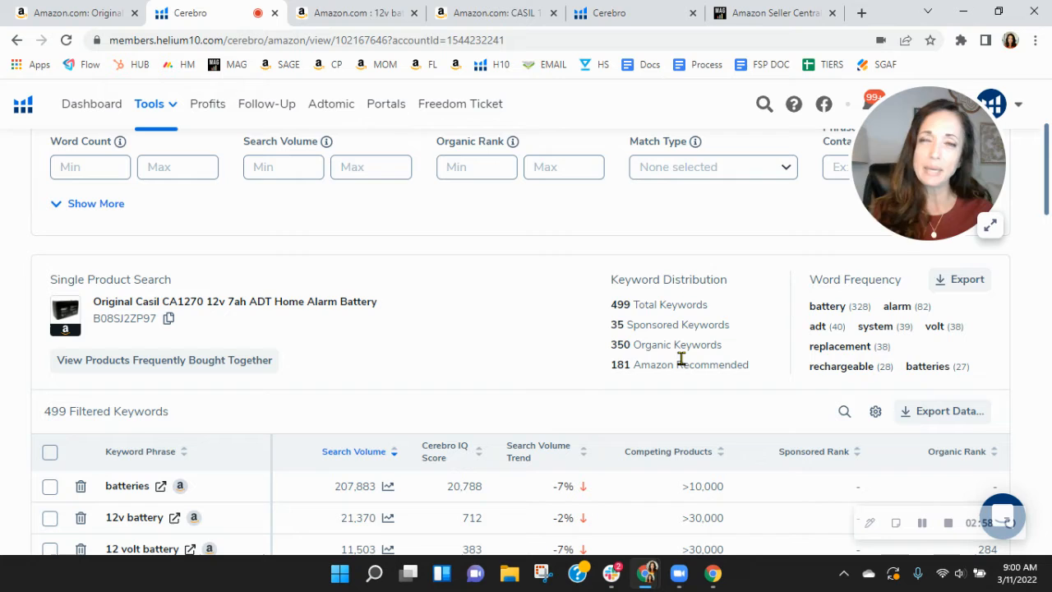
Filter the Casil battery keywords to organic rank 20–50, leaving 53 keywords
left_click(477, 167)
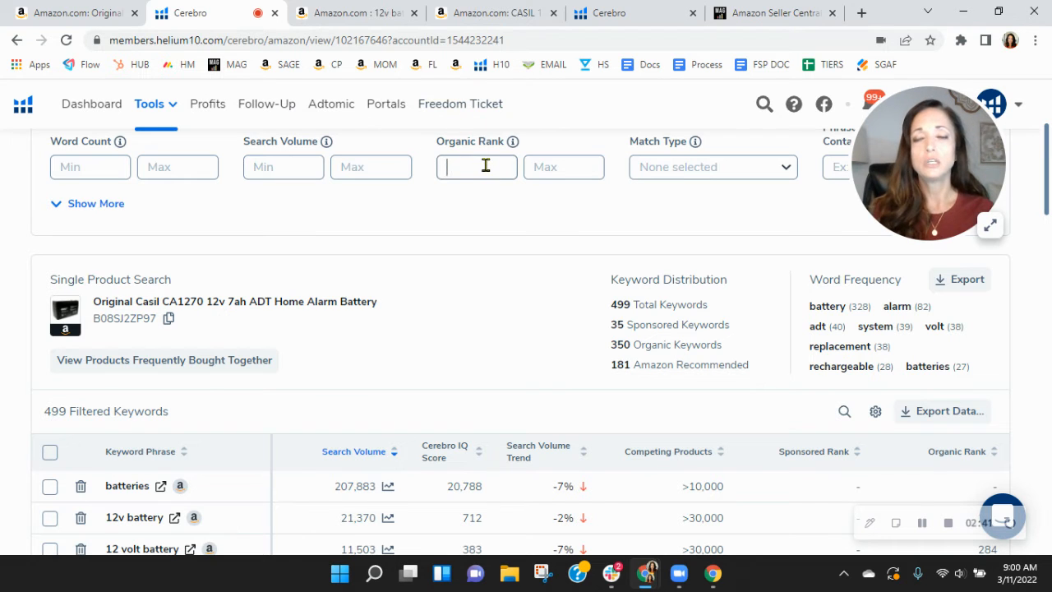
type("20")
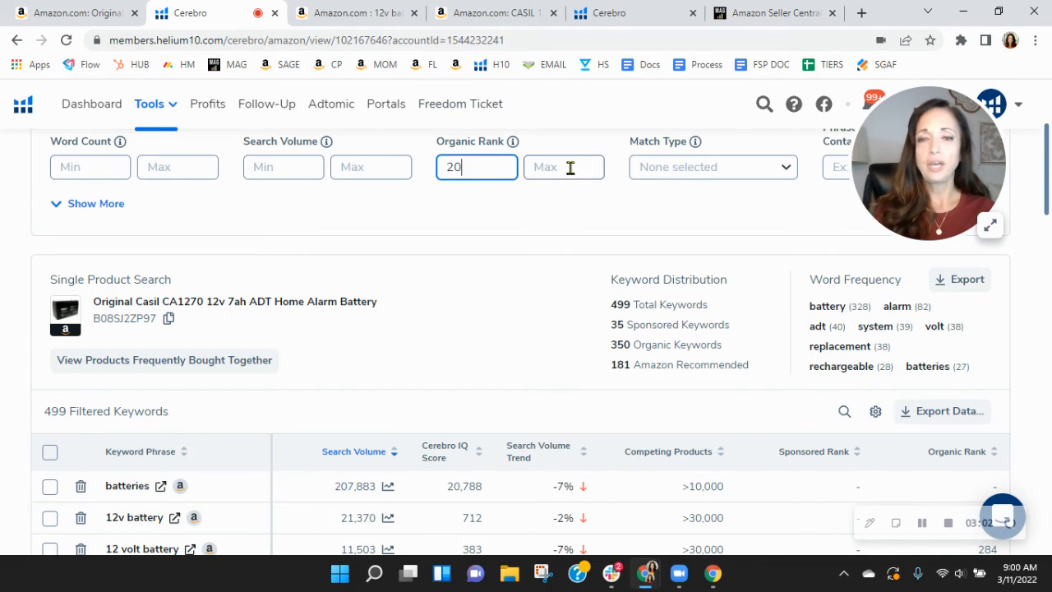
type("50")
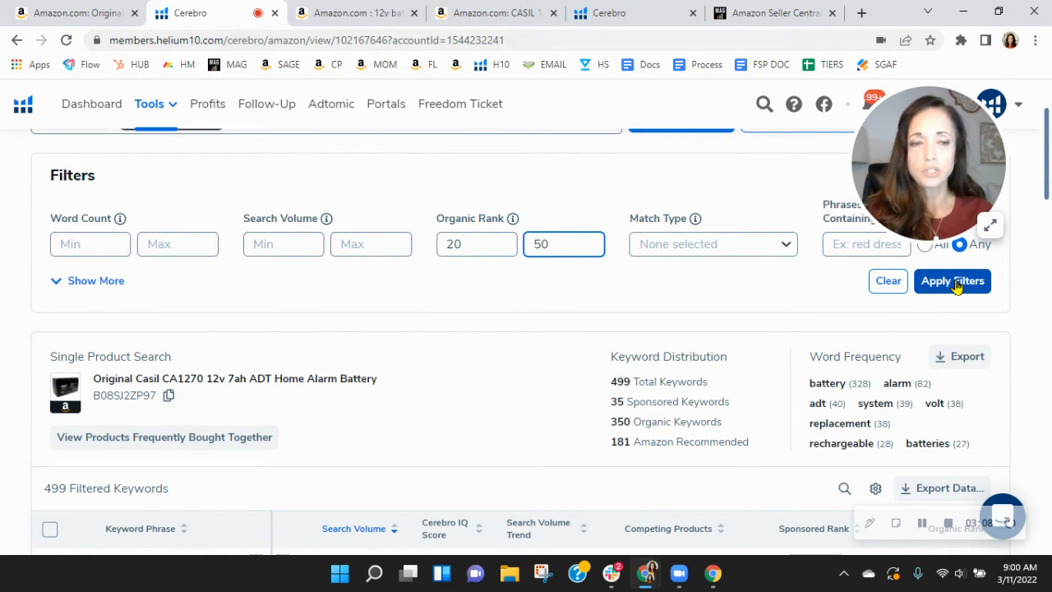
left_click(951, 280)
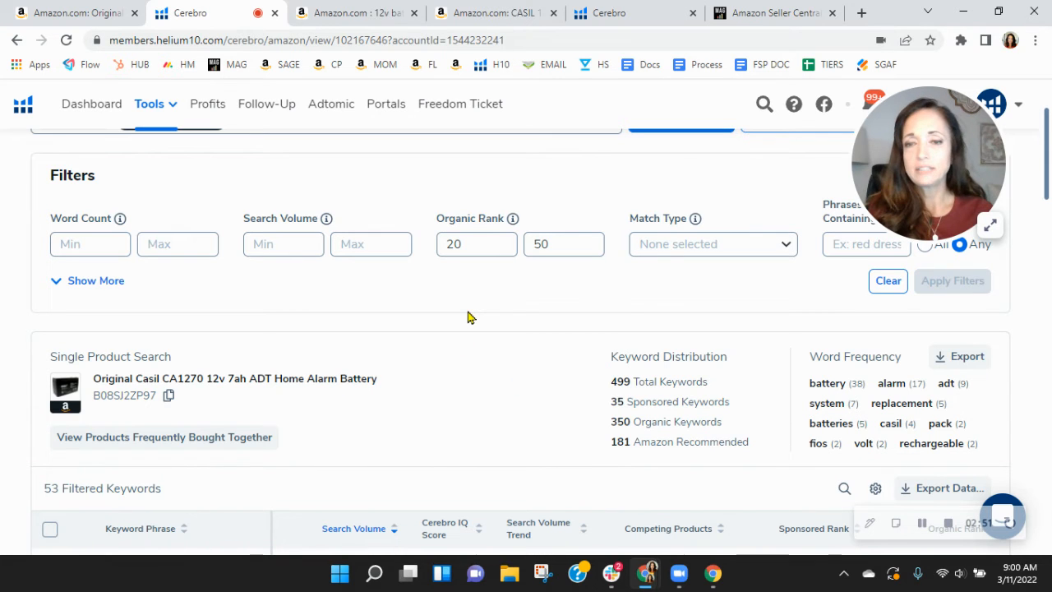
mouse_move(505, 338)
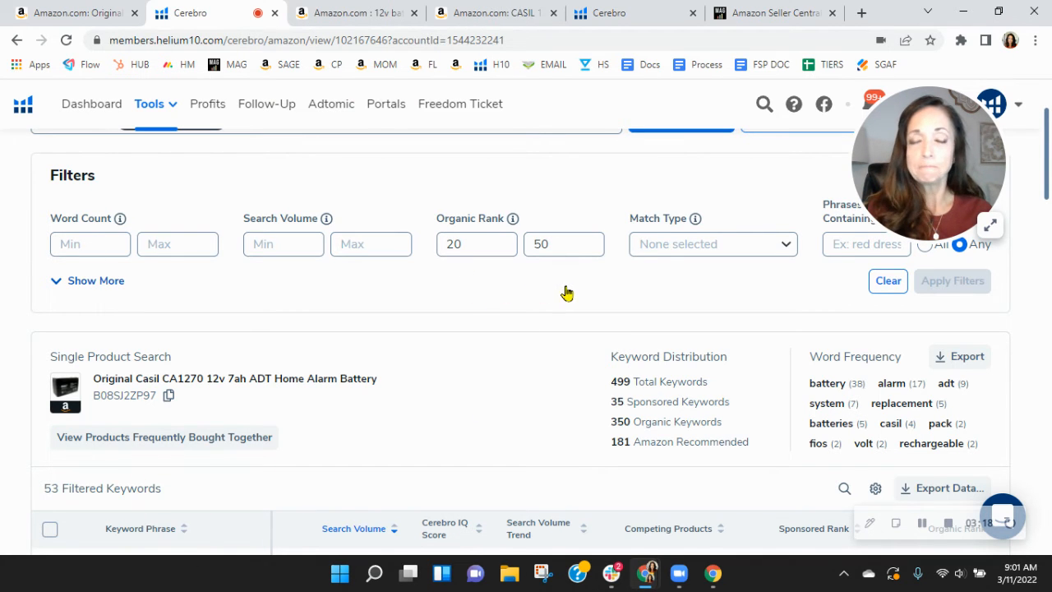
scroll("down", 3)
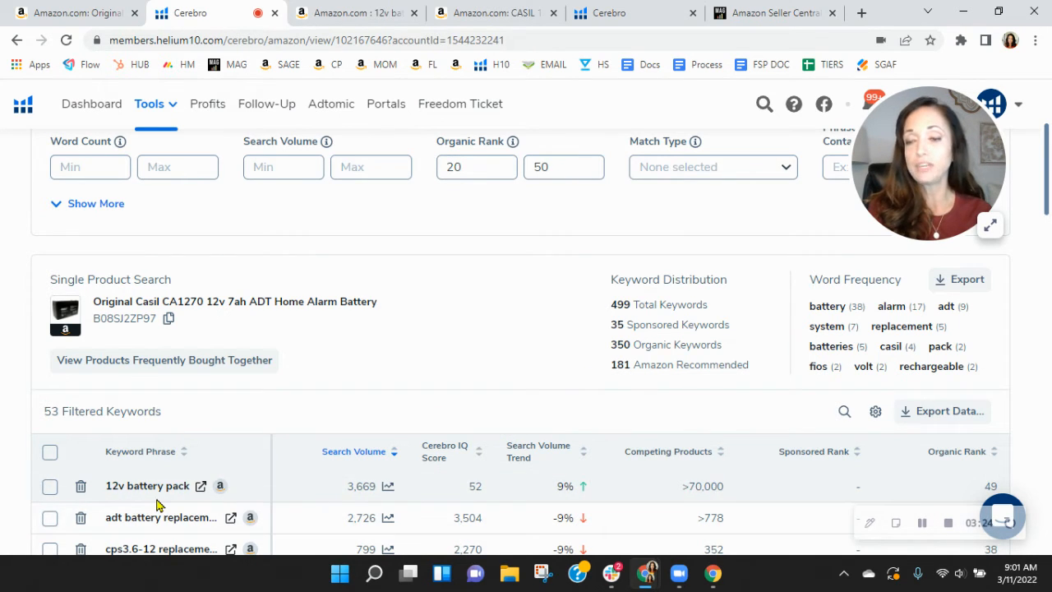
scroll("down", 3)
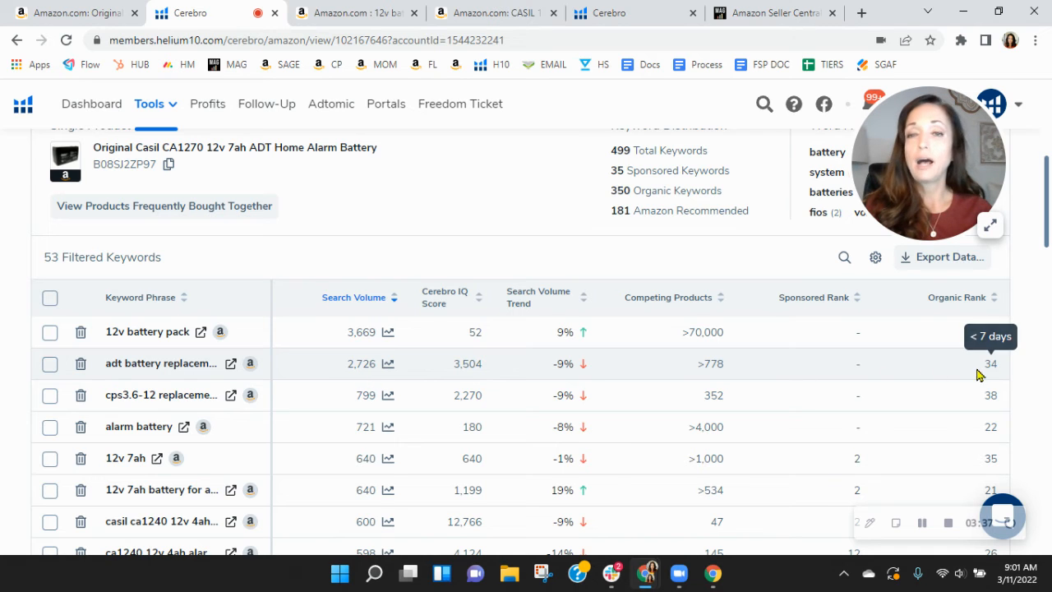
scroll("down", 3)
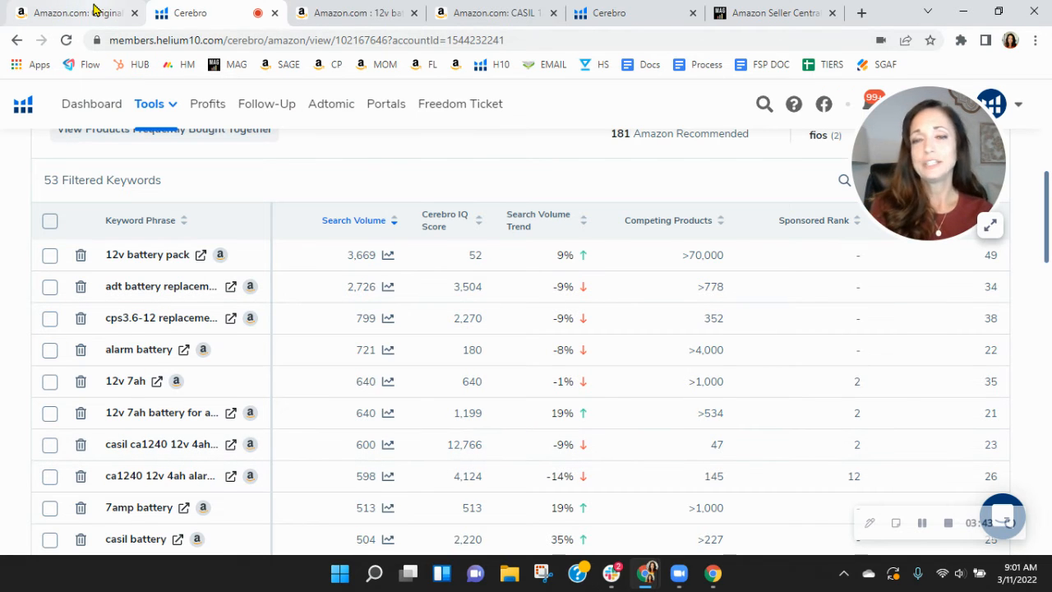
Scroll through the Original Casil CA1270 listing, then view the My Amazon Guy services page
left_click(74, 13)
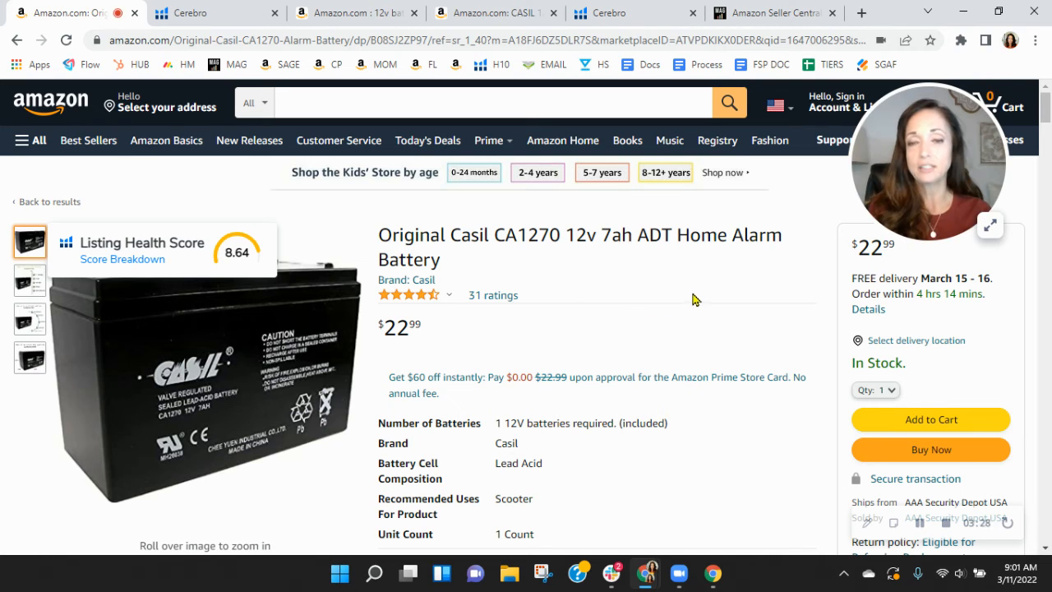
scroll("down", 3)
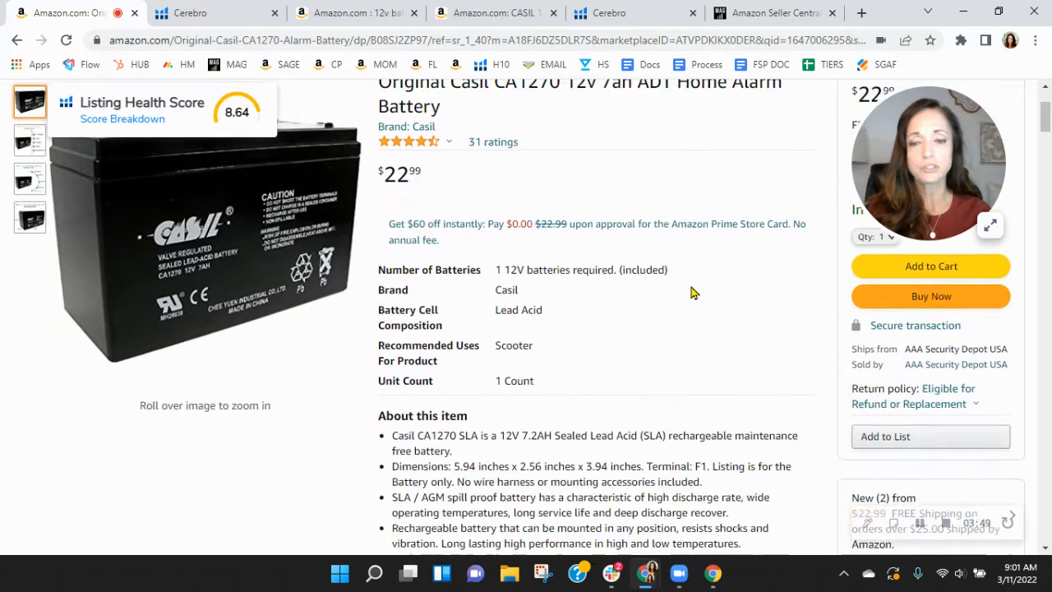
scroll("down", 3)
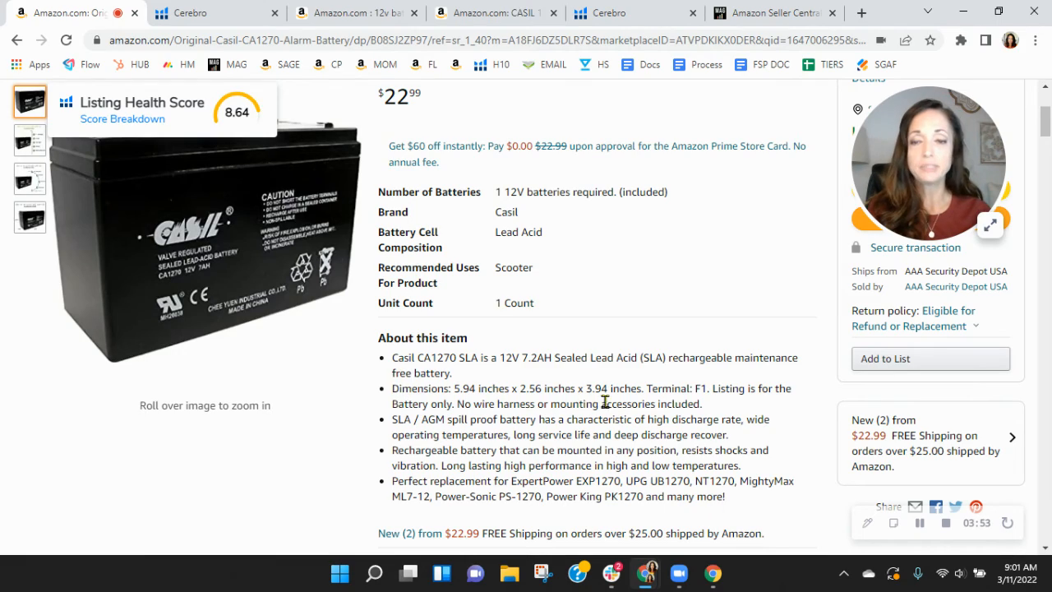
scroll("down", 3)
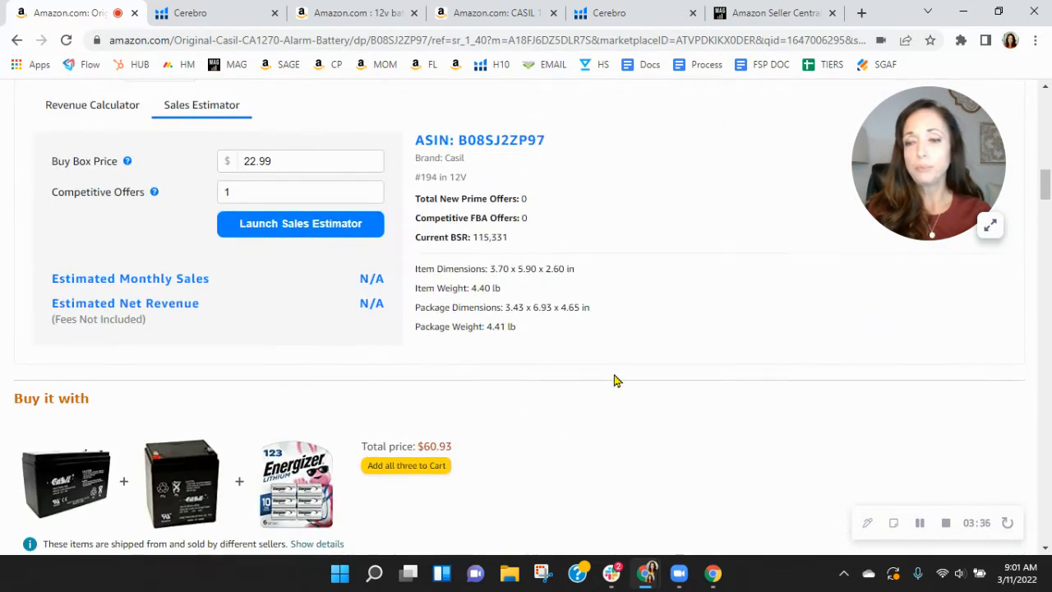
scroll("down", 3)
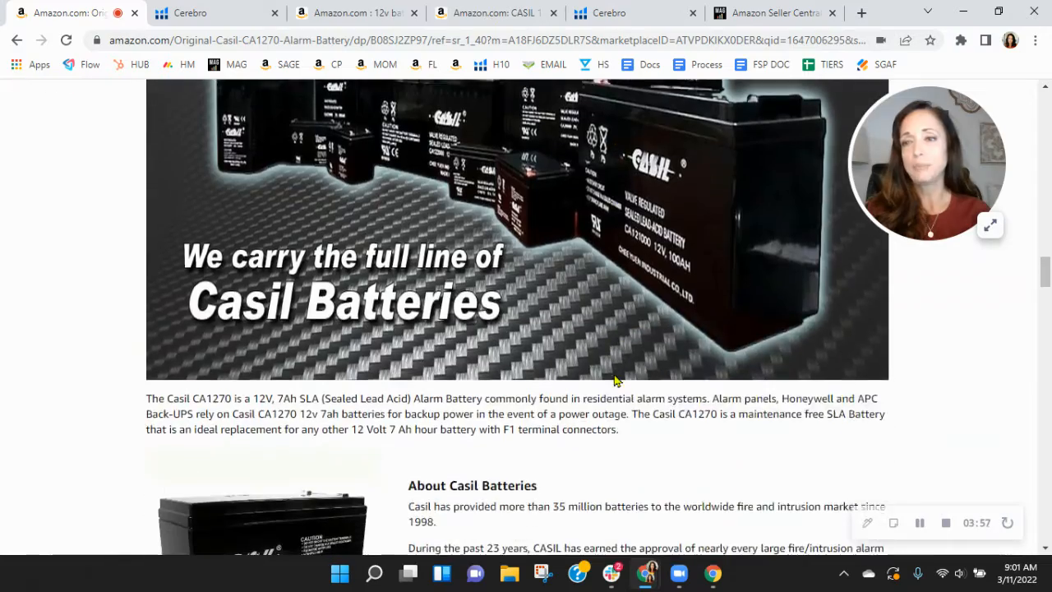
scroll("down", 3)
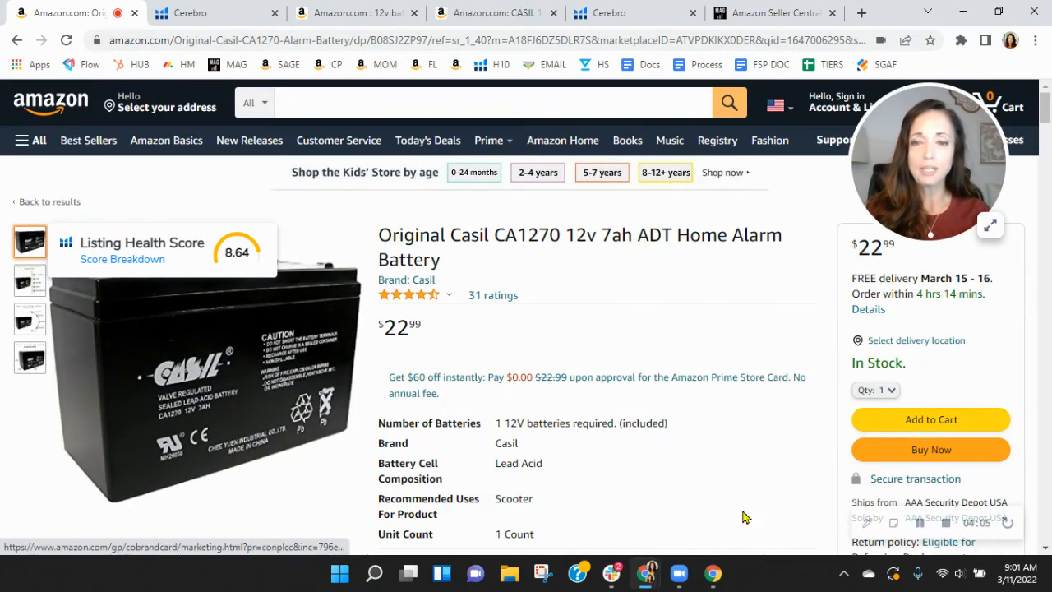
mouse_move(698, 322)
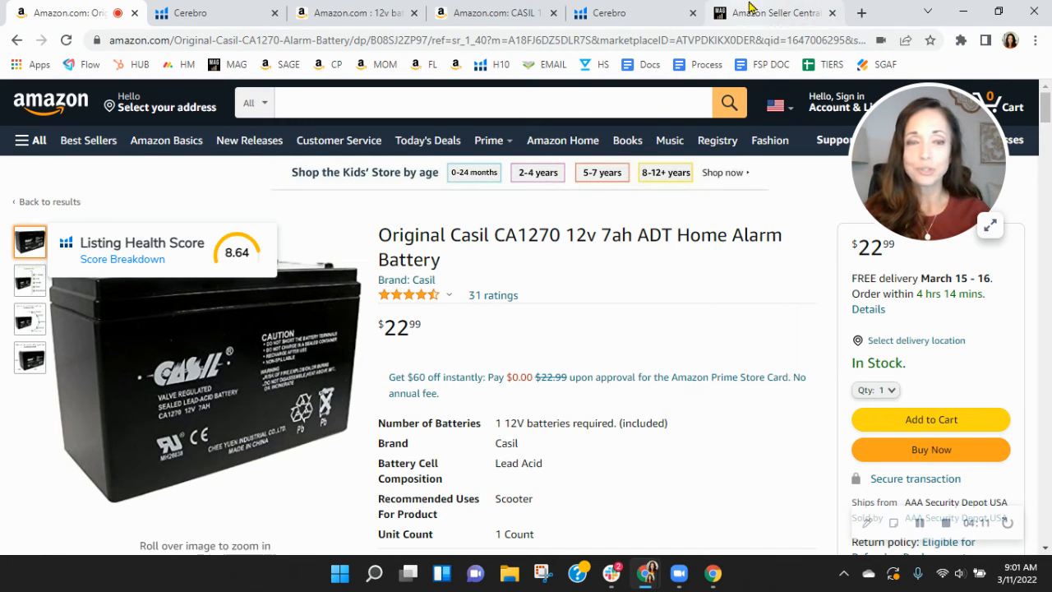
left_click(772, 12)
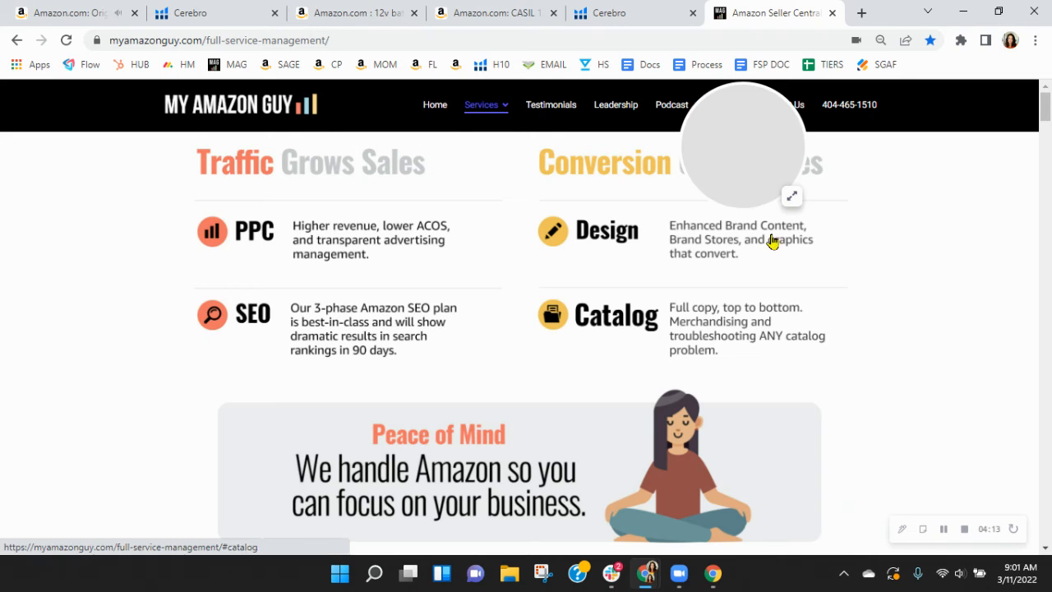